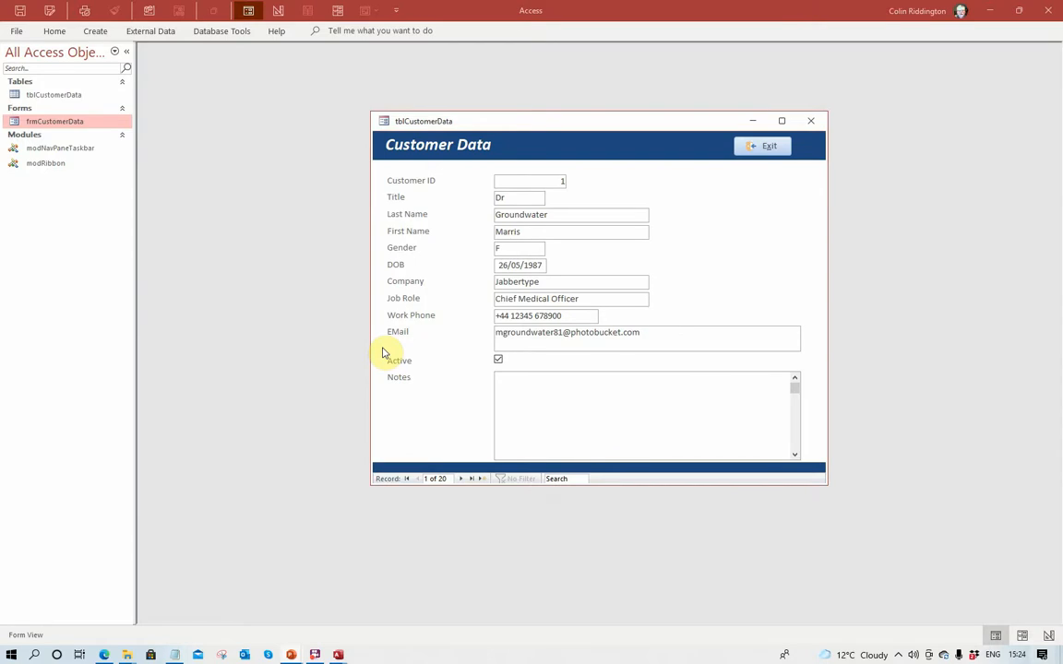
{"action": "mouse_move", "coordinate": [428, 329]}
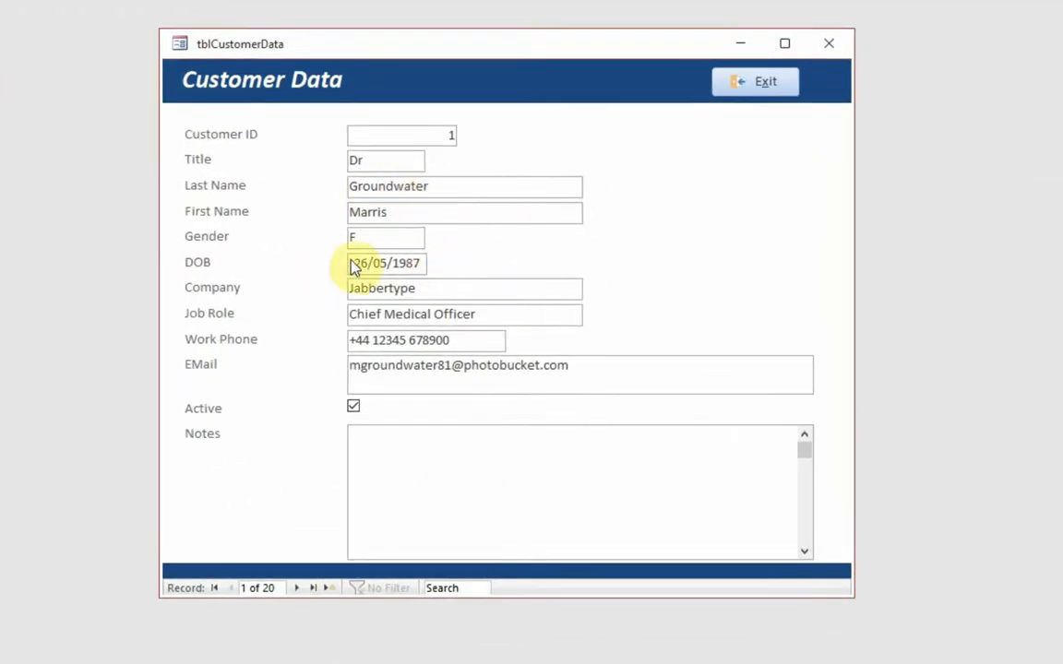
{"action": "mouse_move", "coordinate": [550, 340]}
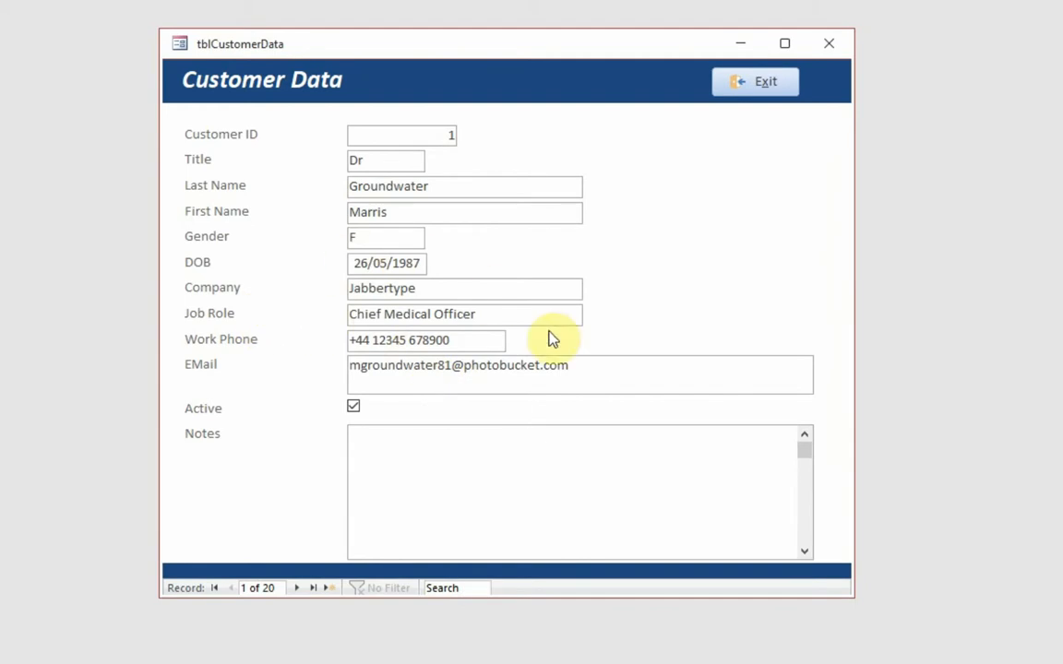
{"action": "mouse_move", "coordinate": [398, 408]}
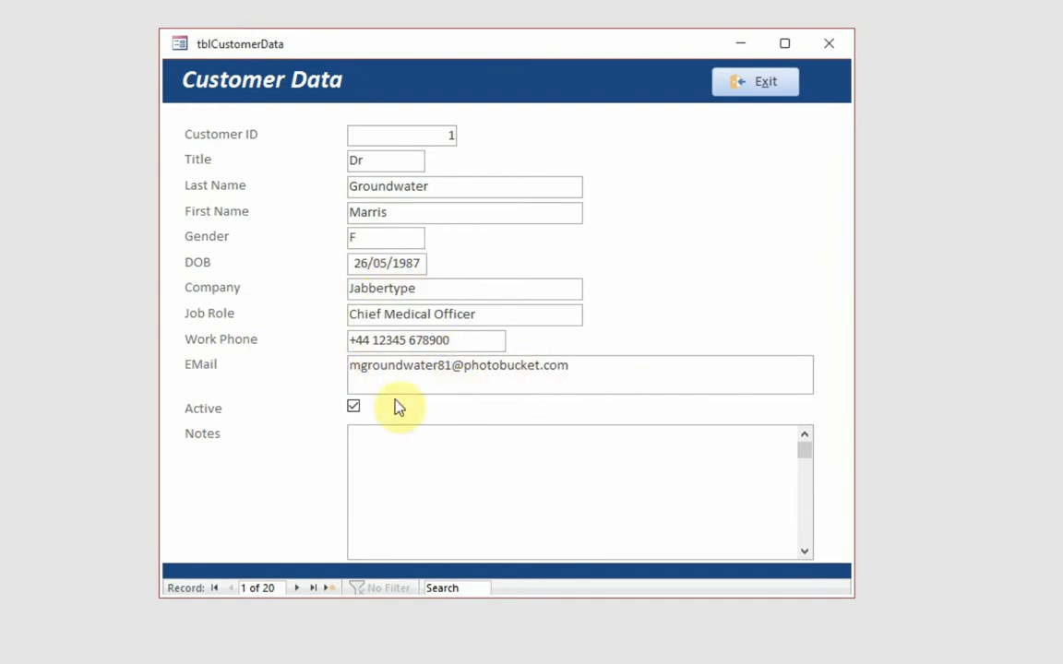
{"action": "mouse_move", "coordinate": [465, 501]}
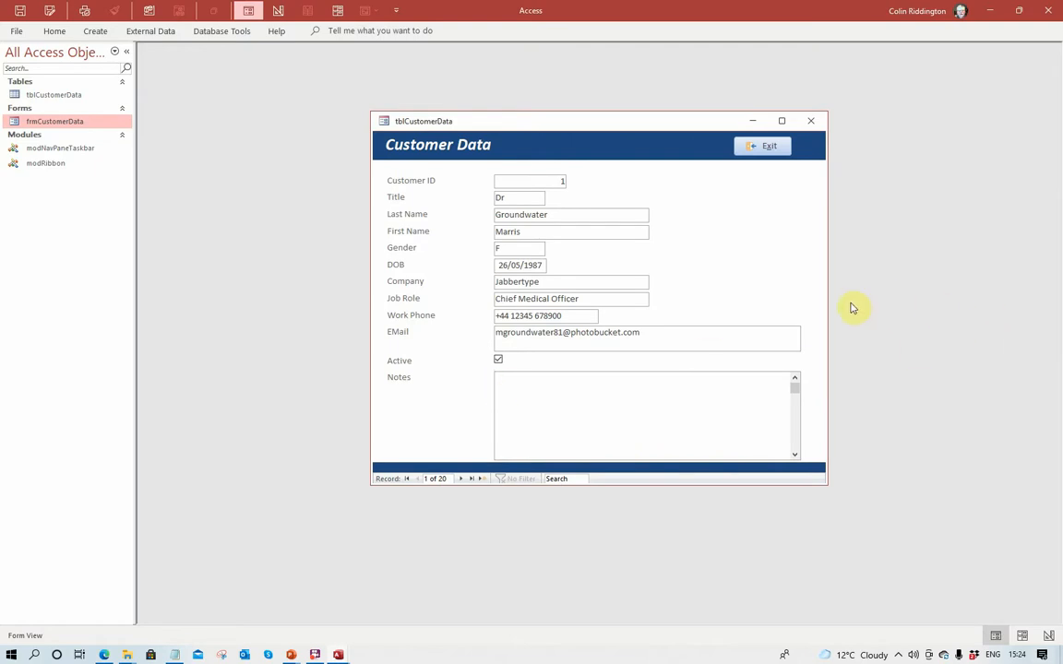
{"action": "mouse_move", "coordinate": [735, 269]}
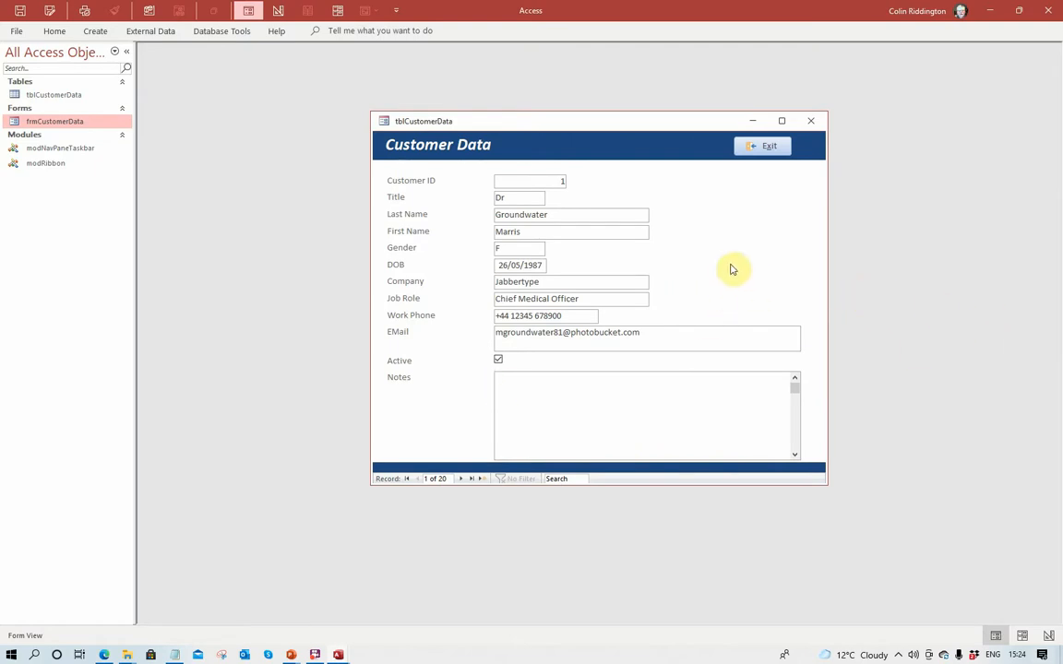
Check the form's shortcut menu, then open tblCustomerData in Datasheet View with its 20 records.
{"action": "right_click", "coordinate": [733, 269]}
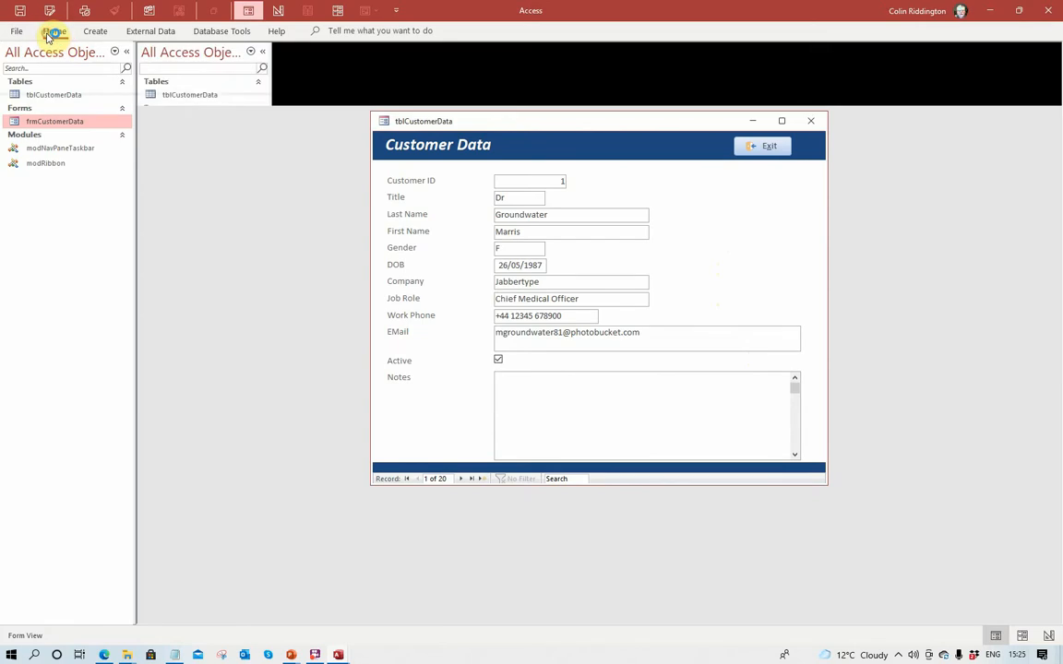
{"action": "left_click", "coordinate": [52, 30]}
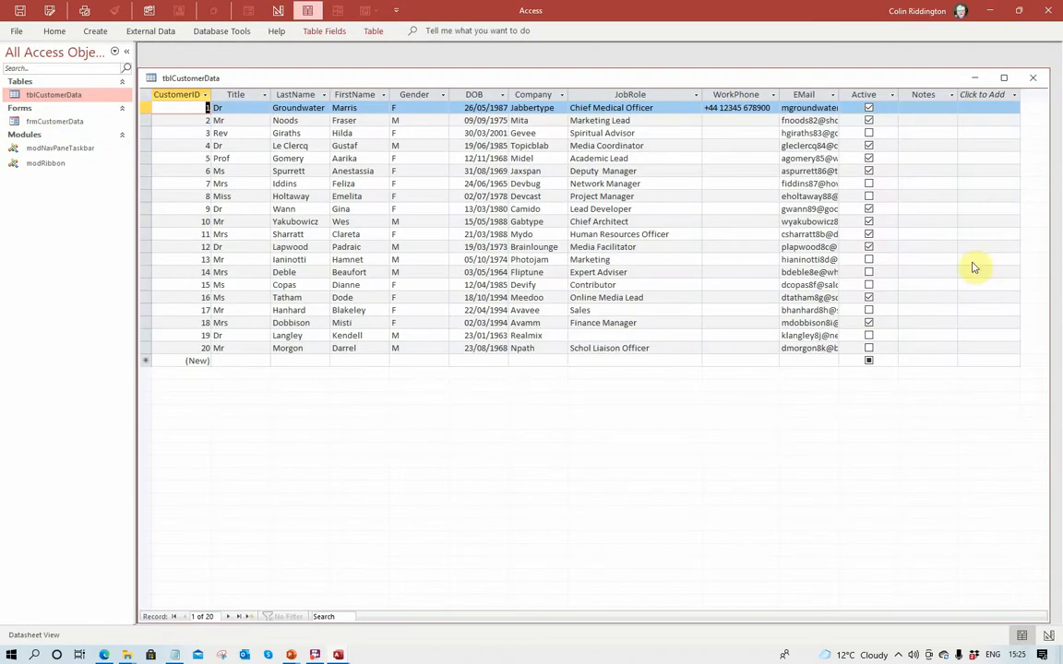
Edit the first customer's Notes cell in the table, entering 'labrum.'.
{"action": "left_click", "coordinate": [924, 347]}
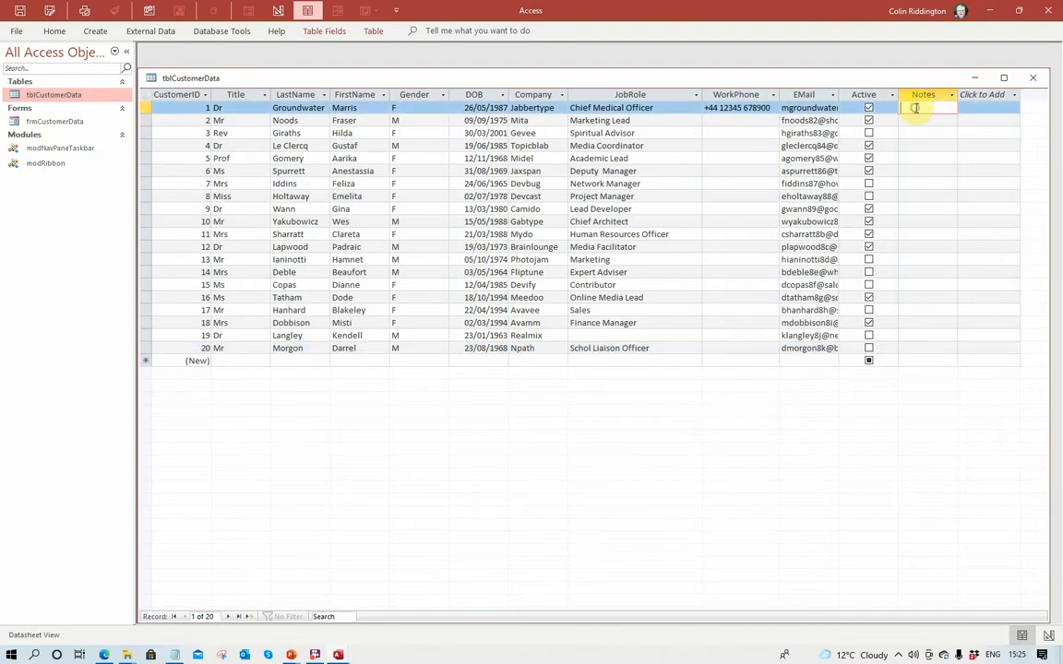
{"action": "type", "text": "labrum."}
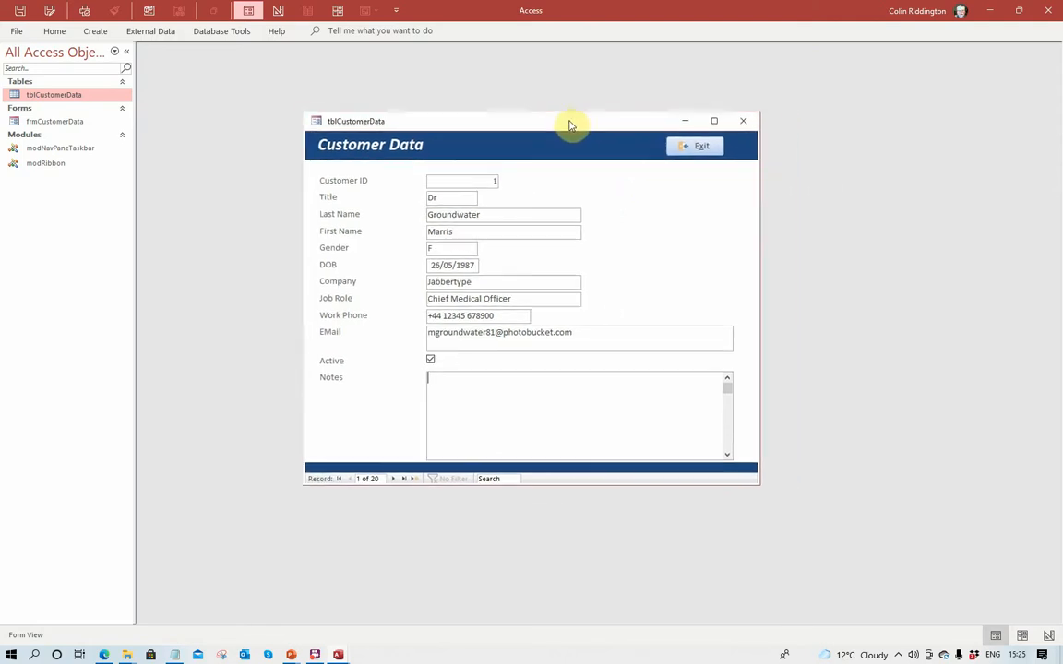
{"action": "mouse_move", "coordinate": [623, 152]}
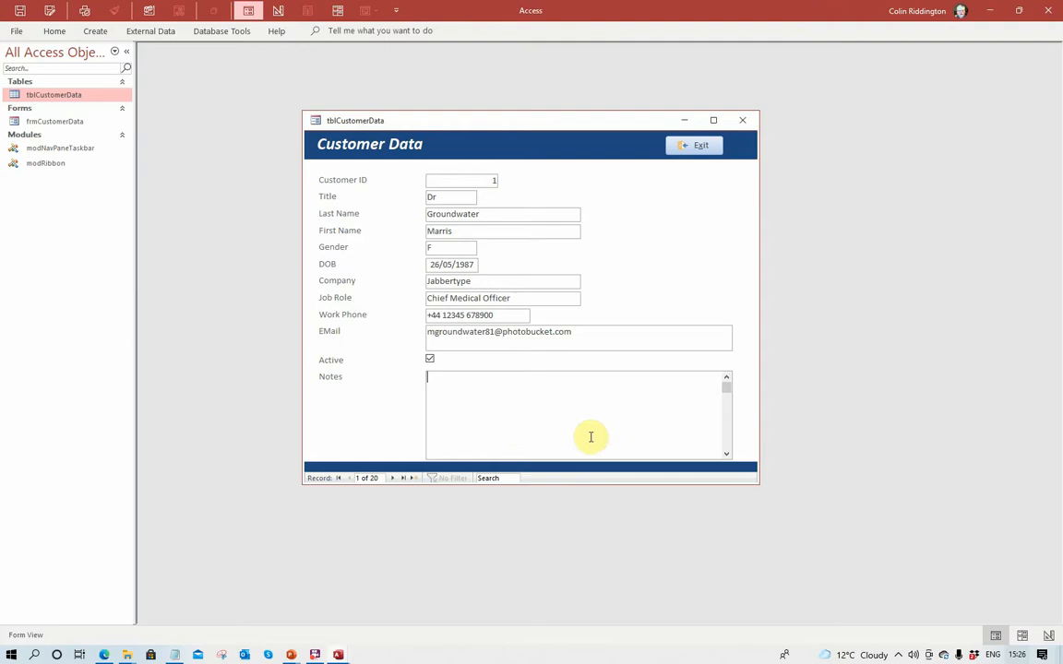
{"action": "mouse_move", "coordinate": [539, 147]}
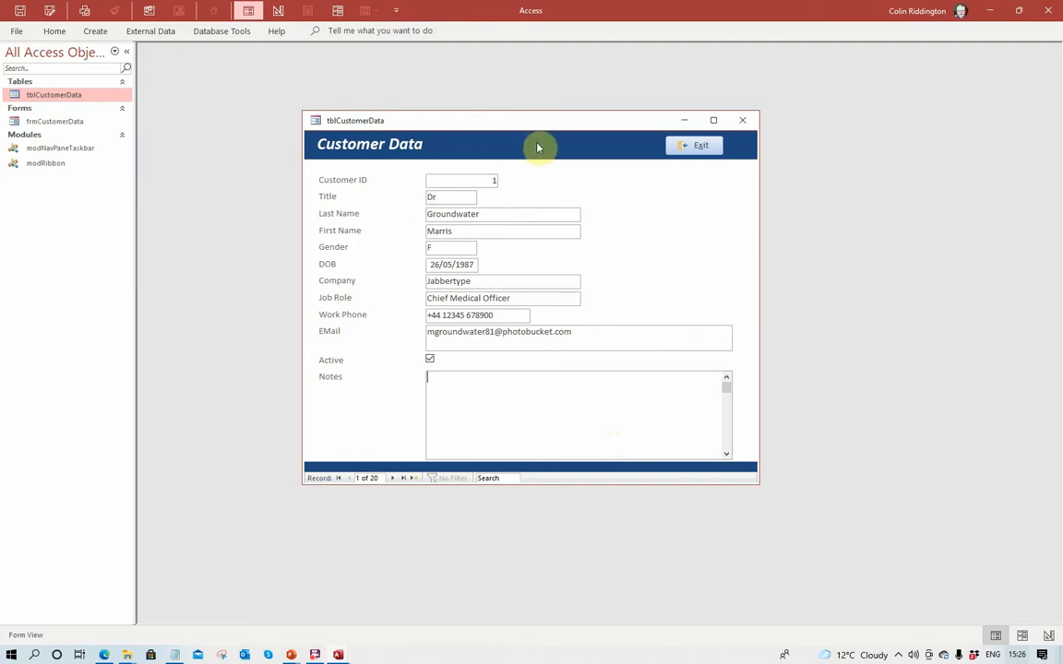
{"action": "mouse_move", "coordinate": [524, 147]}
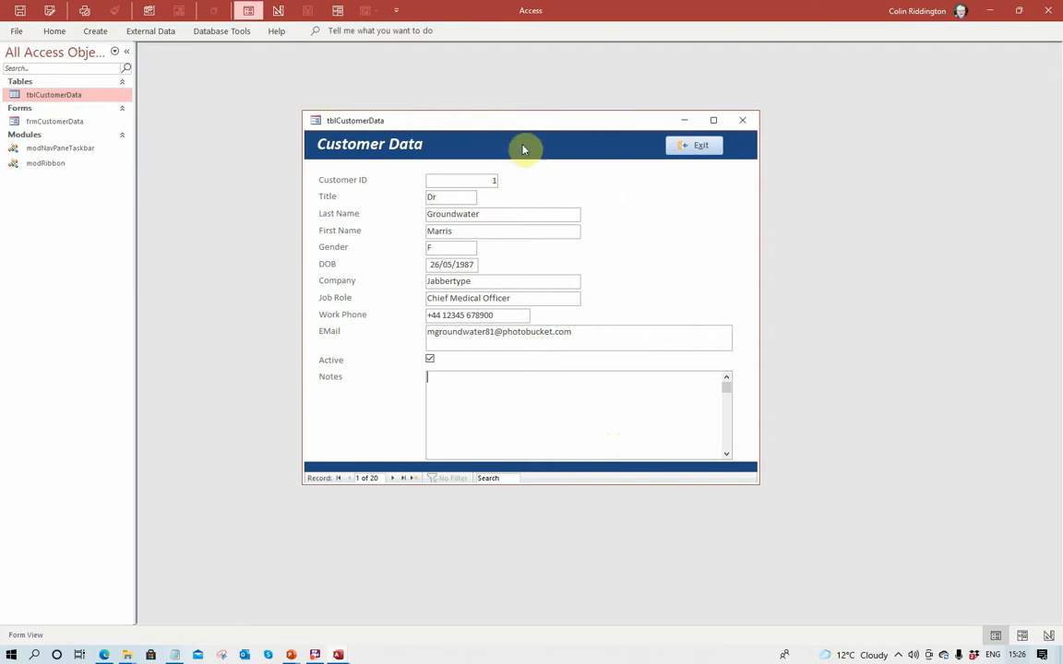
{"action": "mouse_move", "coordinate": [85, 52]}
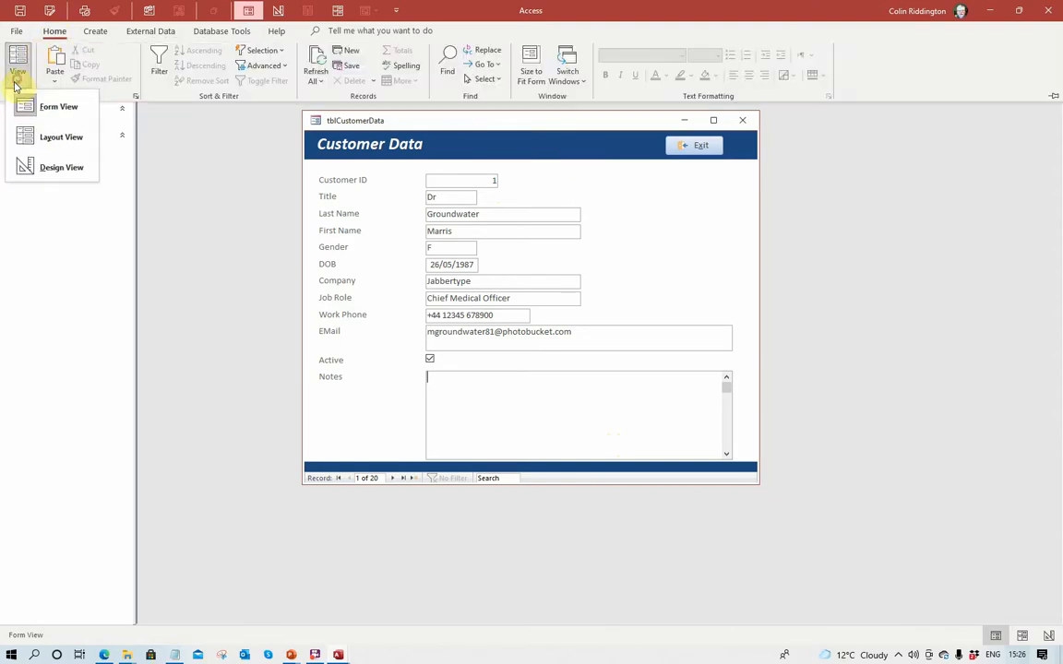
In the form's Design View property sheet, set Key Preview to Yes.
{"action": "left_click", "coordinate": [61, 166]}
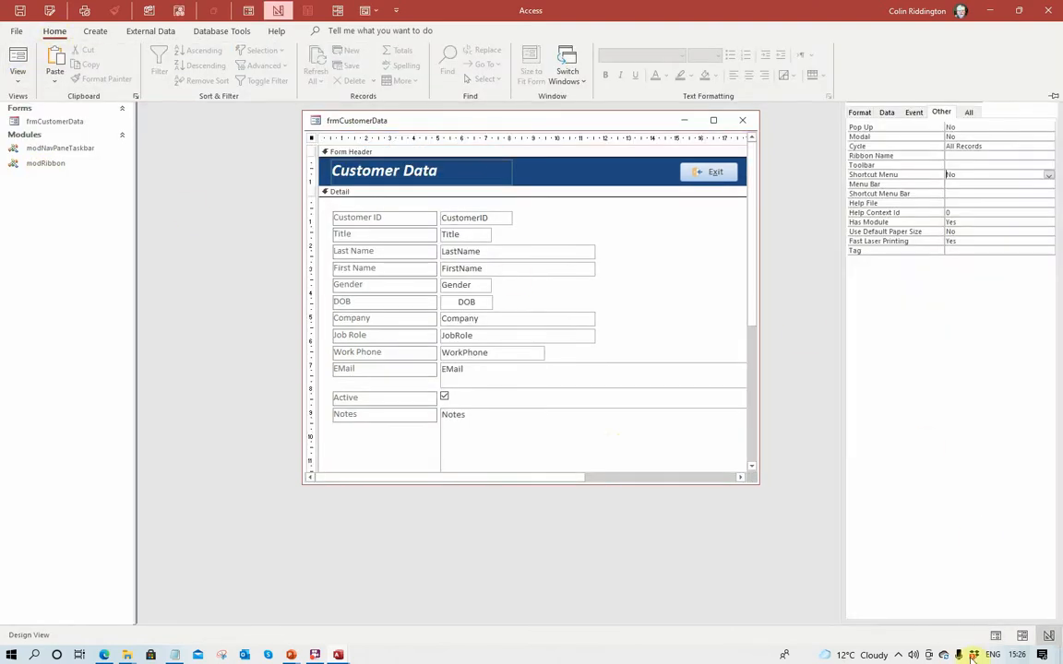
{"action": "mouse_move", "coordinate": [529, 432]}
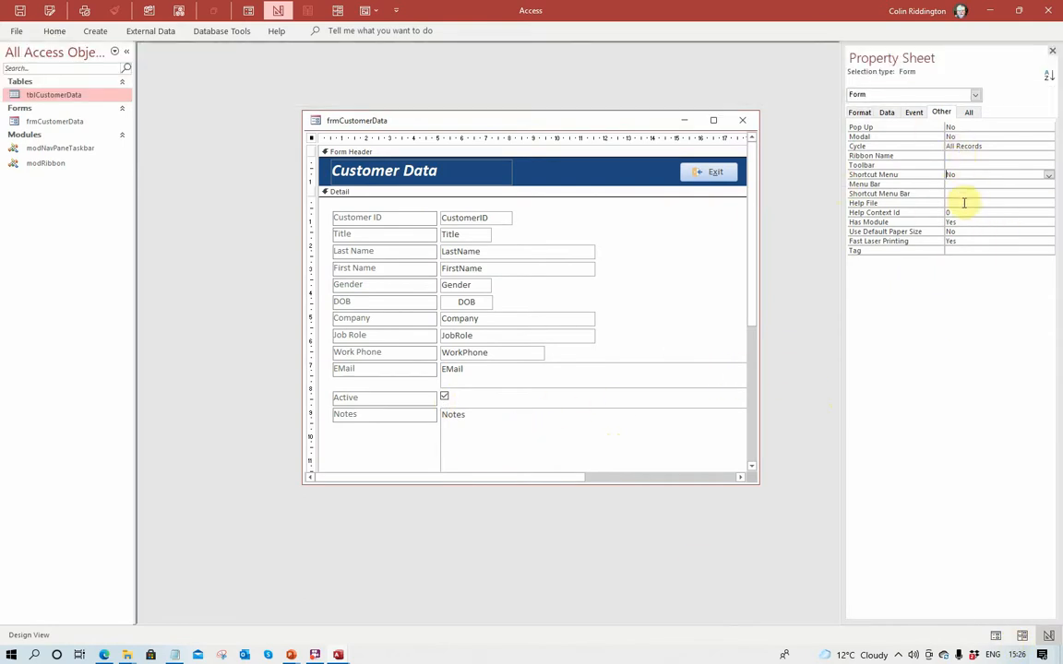
{"action": "left_click", "coordinate": [912, 113]}
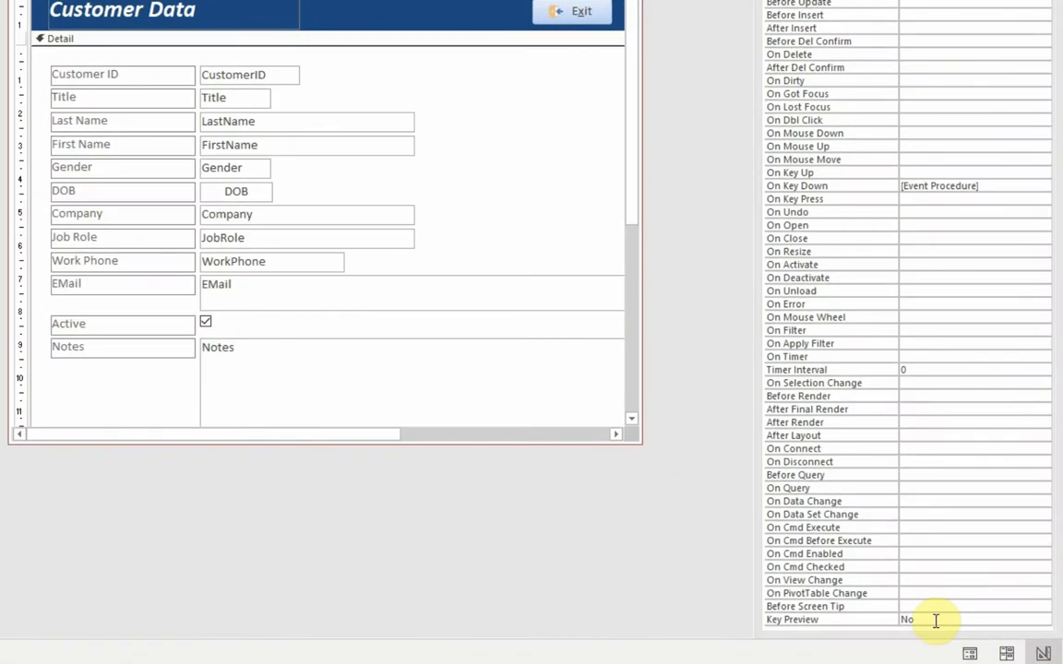
{"action": "mouse_move", "coordinate": [930, 589]}
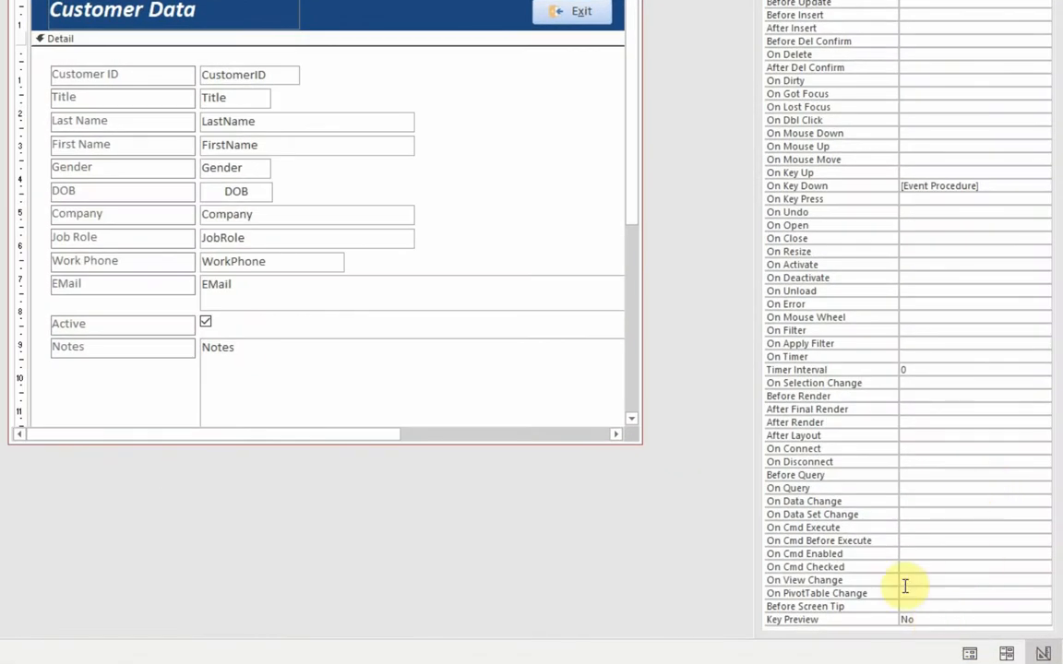
{"action": "left_click", "coordinate": [923, 620]}
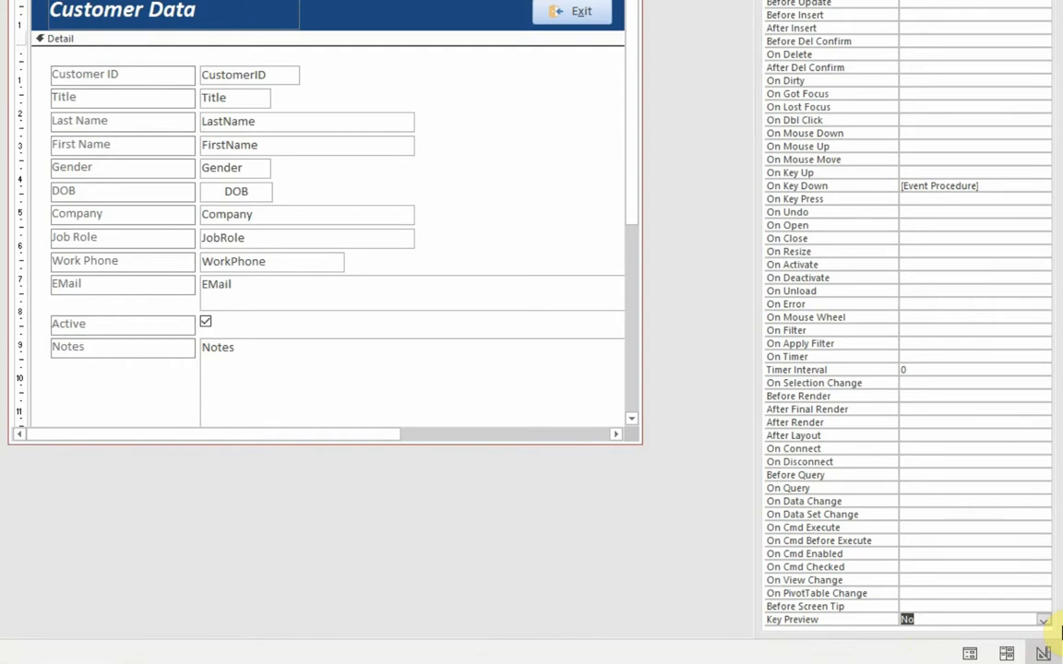
{"action": "type", "text": "yes"}
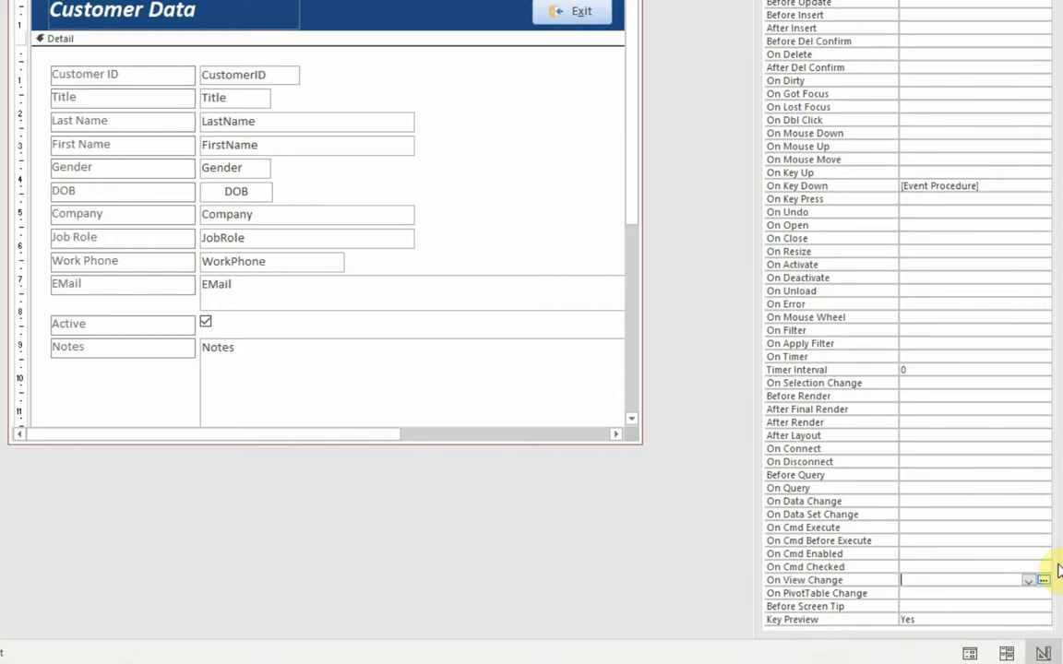
{"action": "mouse_move", "coordinate": [1035, 441]}
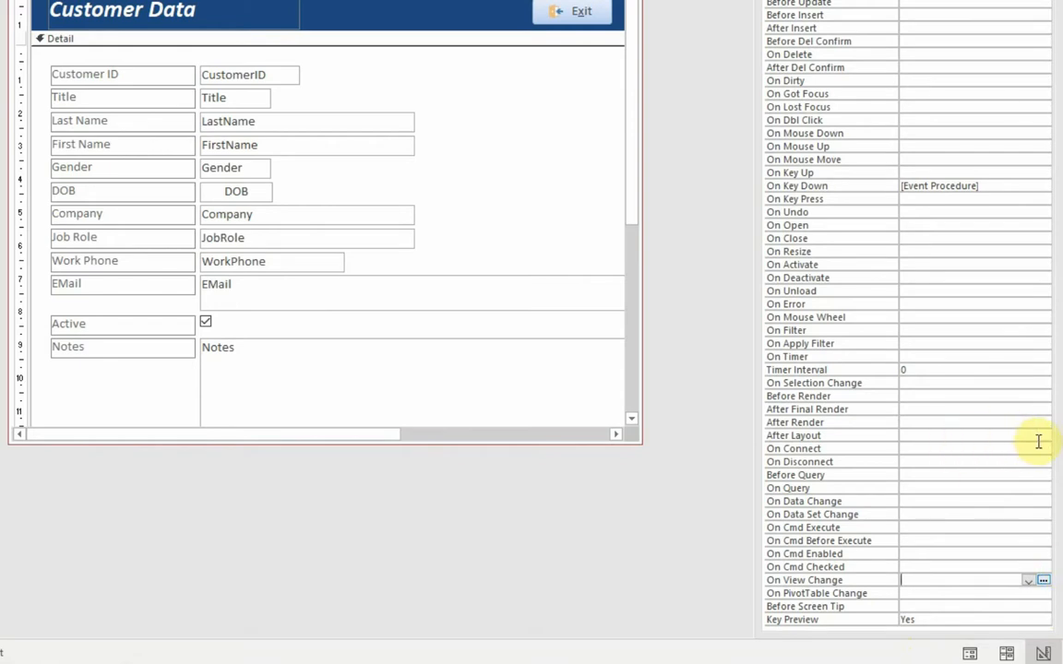
{"action": "mouse_move", "coordinate": [908, 266]}
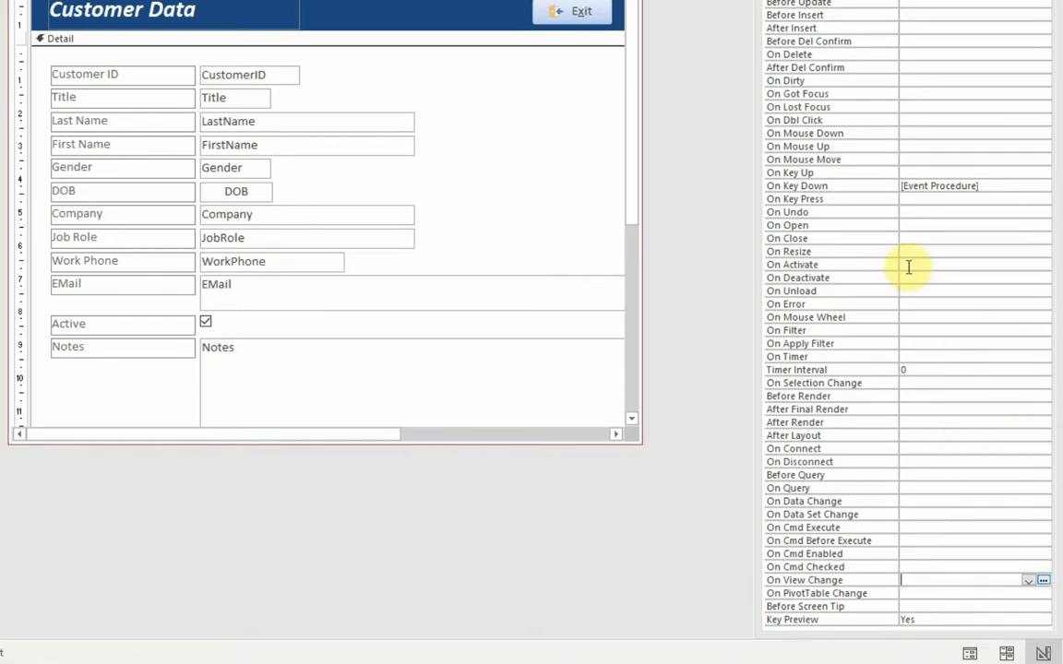
{"action": "mouse_move", "coordinate": [1048, 276]}
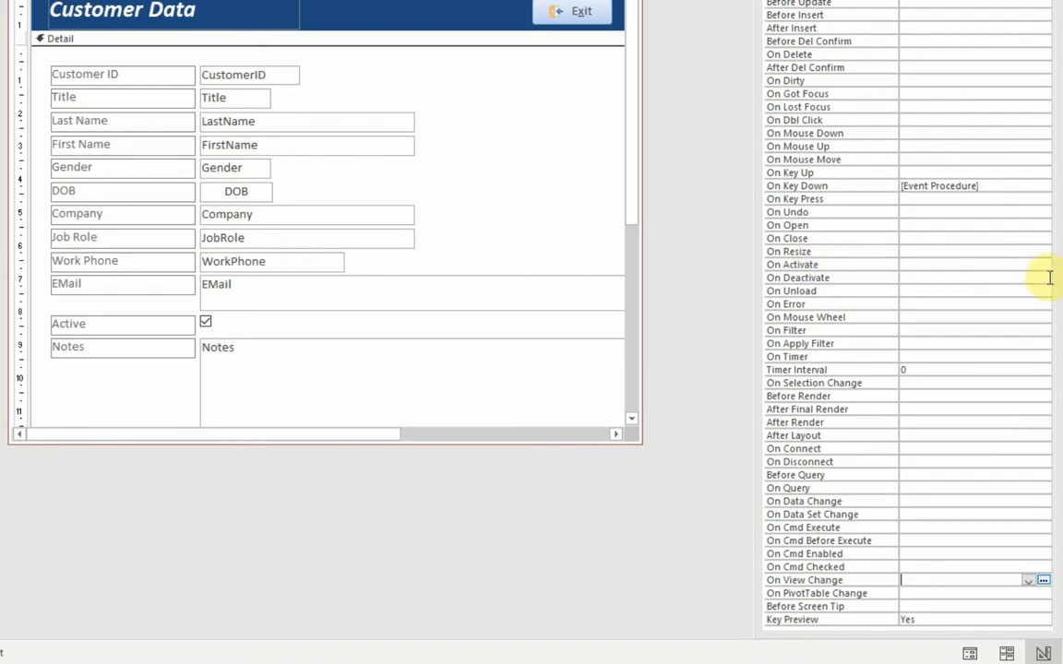
{"action": "mouse_move", "coordinate": [1011, 318]}
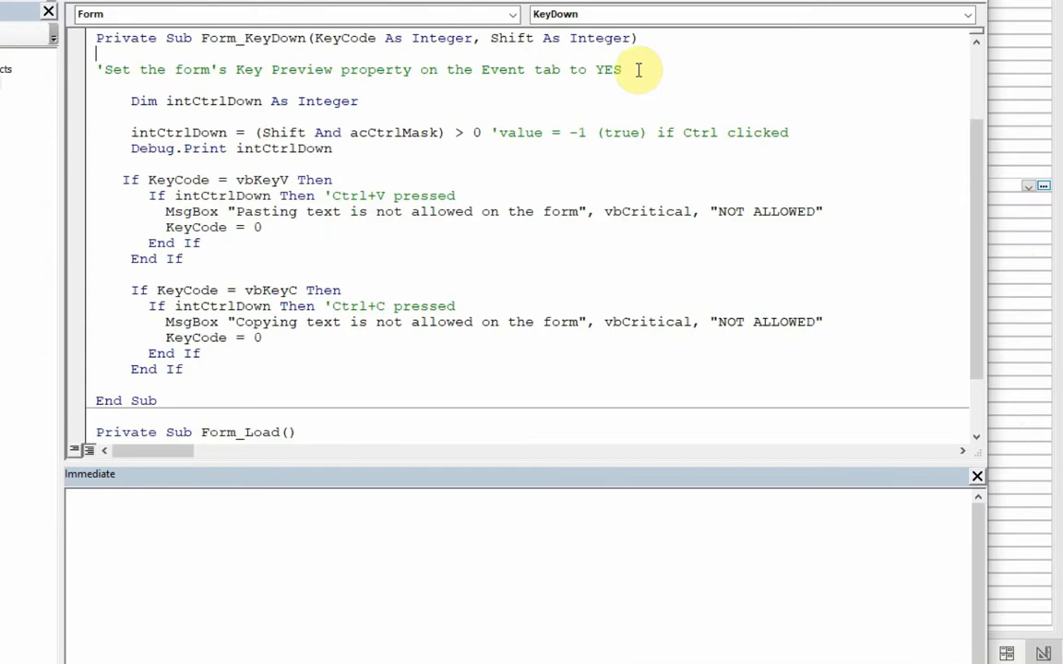
{"action": "mouse_move", "coordinate": [114, 107]}
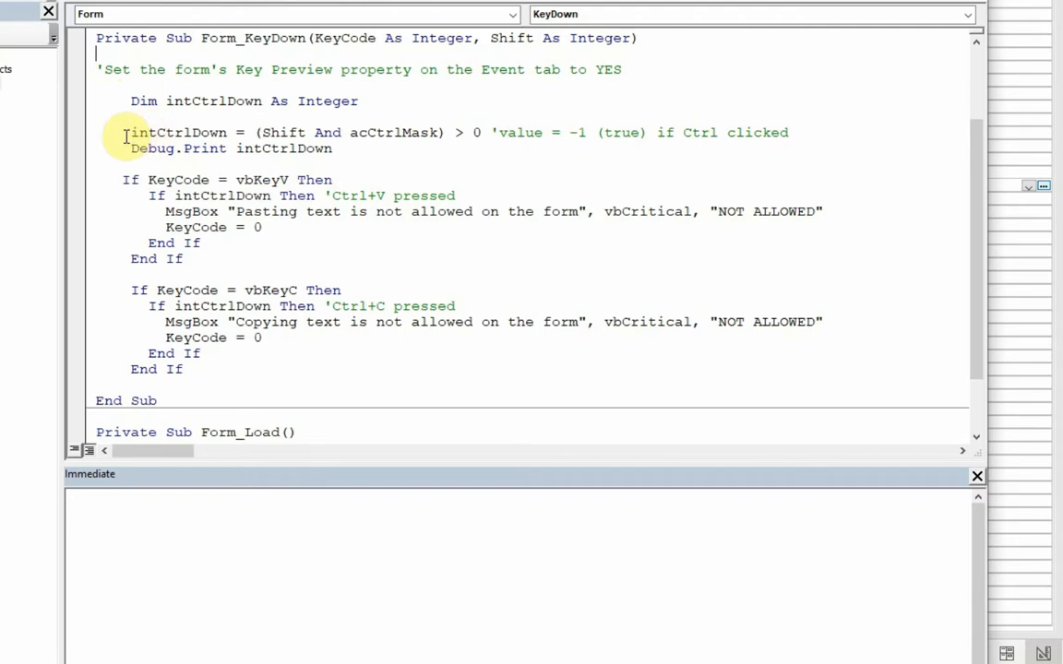
{"action": "mouse_move", "coordinate": [461, 138]}
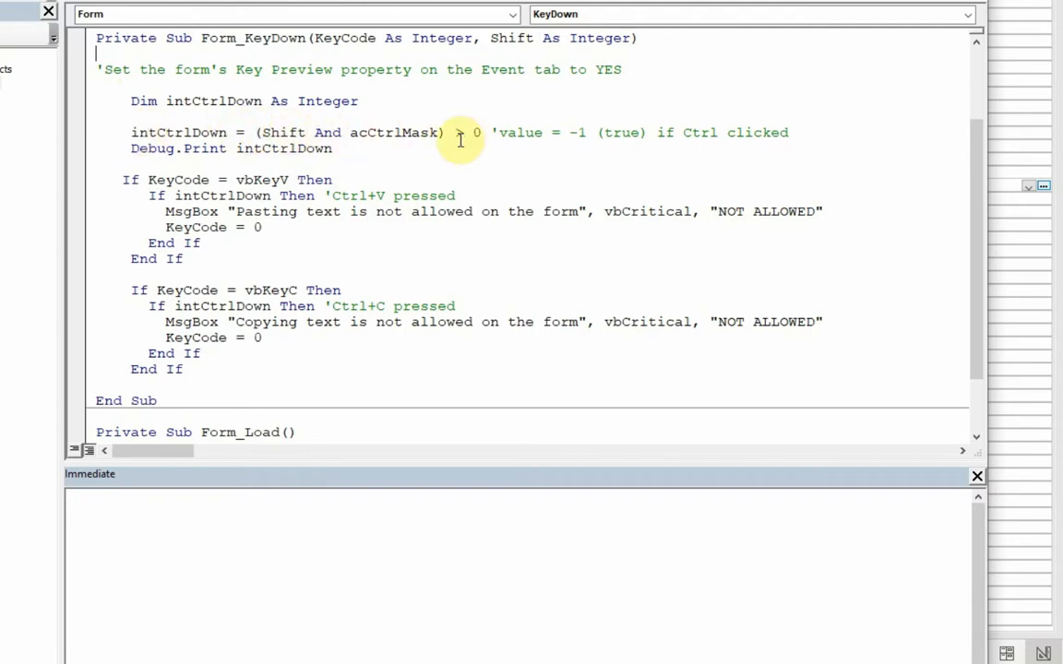
{"action": "mouse_move", "coordinate": [473, 139]}
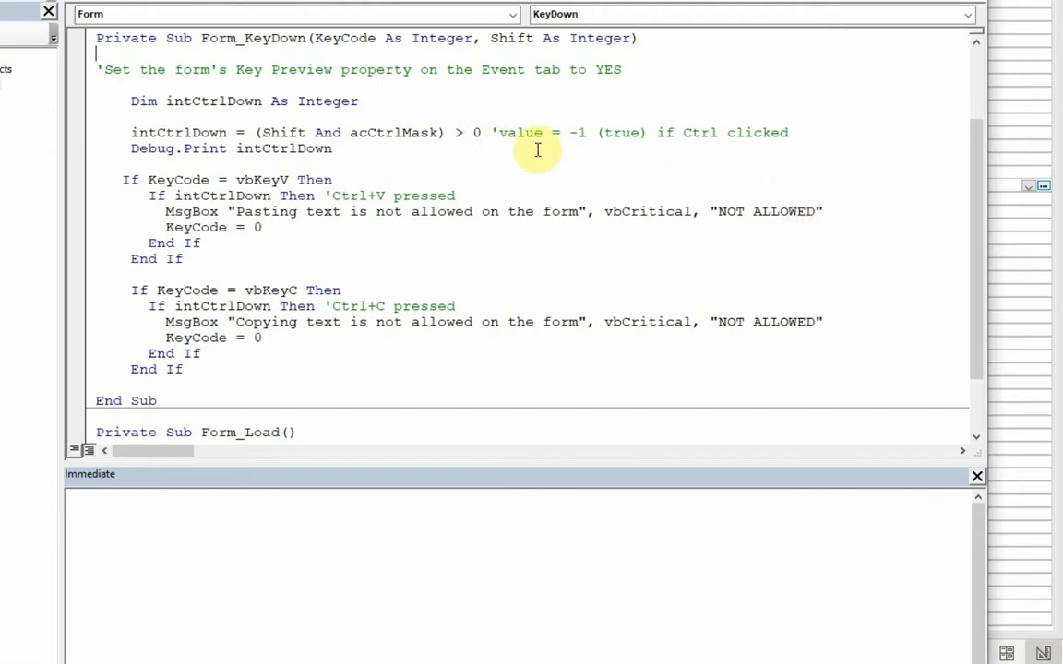
{"action": "mouse_move", "coordinate": [590, 140]}
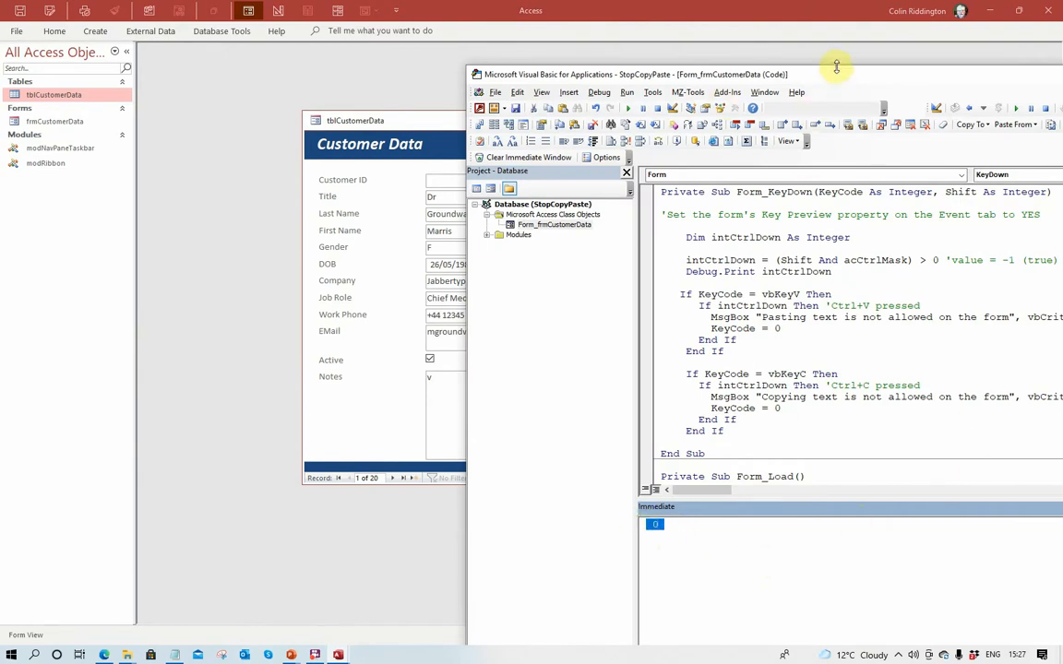
Attempt Ctrl+V in Notes and Ctrl+C on EMail, acknowledging each NOT ALLOWED warning.
{"action": "left_click_drag", "start_coordinate": [836, 74], "coordinate": [777, 66]}
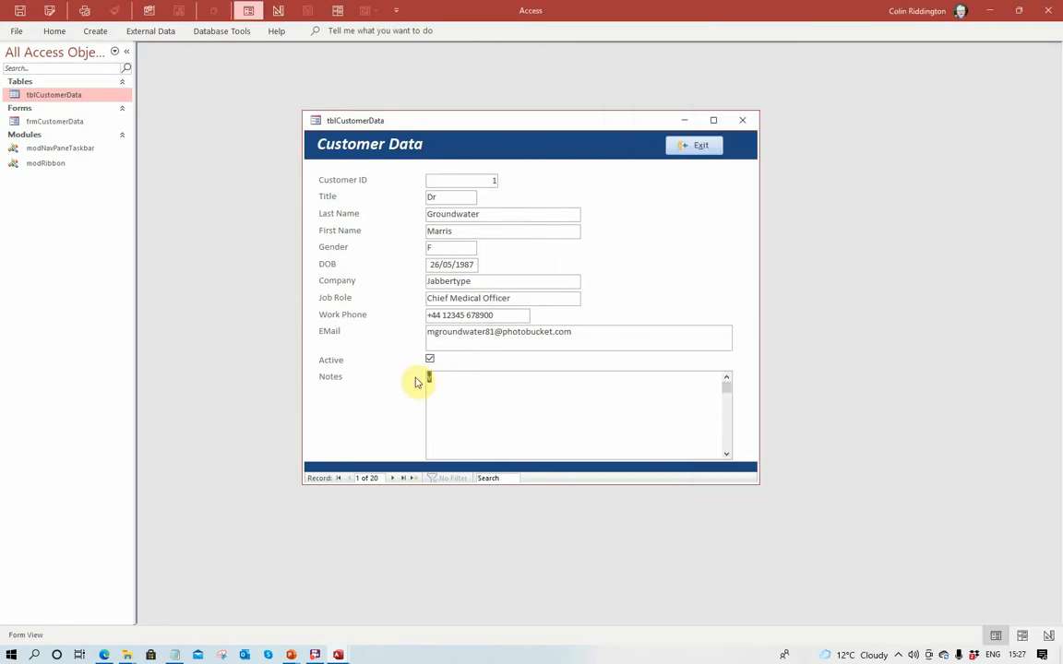
{"action": "key", "text": "ctrl+v"}
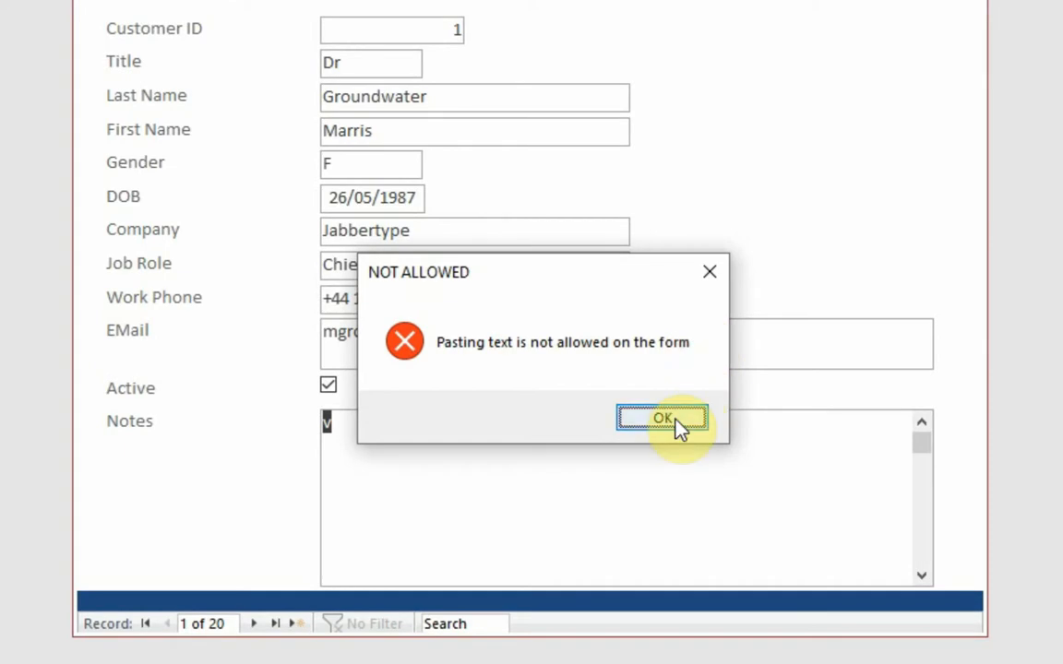
{"action": "left_click", "coordinate": [661, 417]}
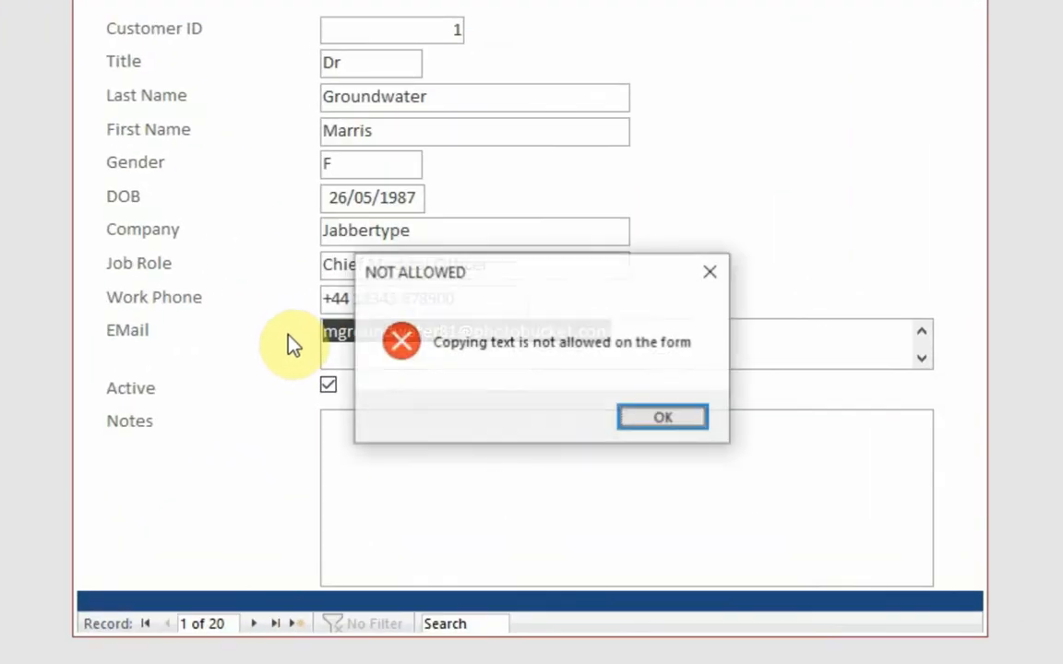
{"action": "left_click", "coordinate": [661, 417]}
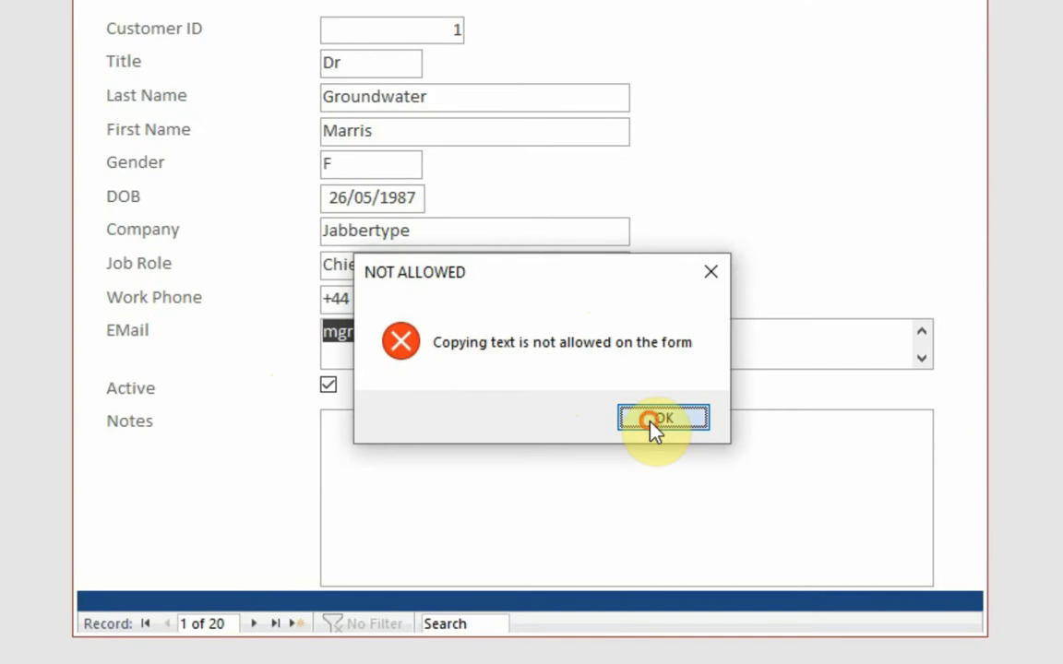
{"action": "left_click", "coordinate": [663, 417]}
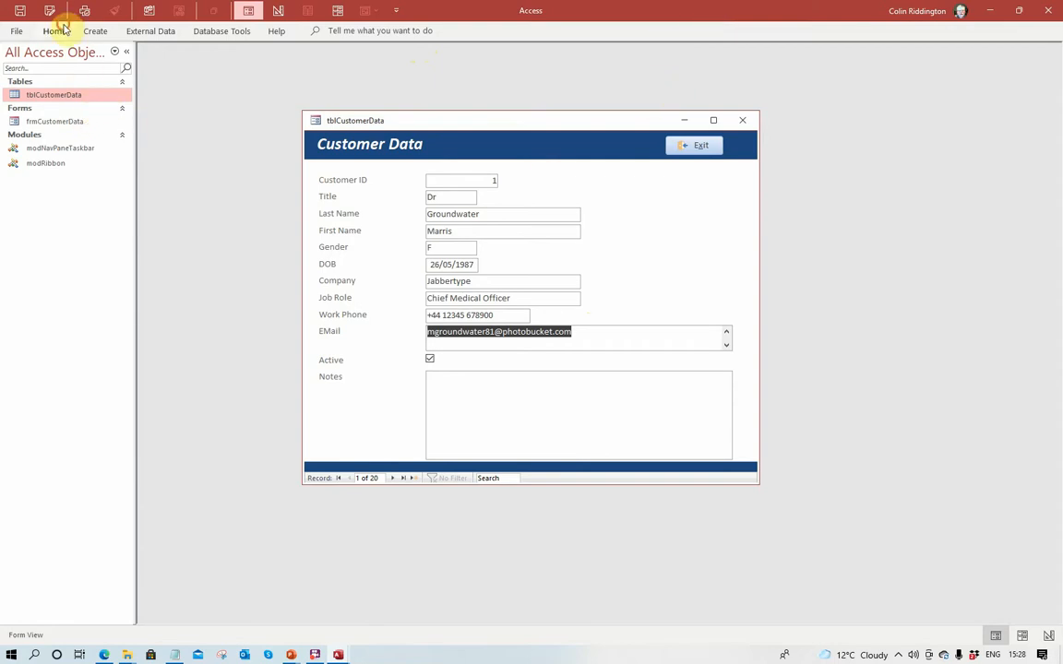
Review the run of -1 and 0 key values printed in the VBA Immediate window.
{"action": "left_click", "coordinate": [63, 29]}
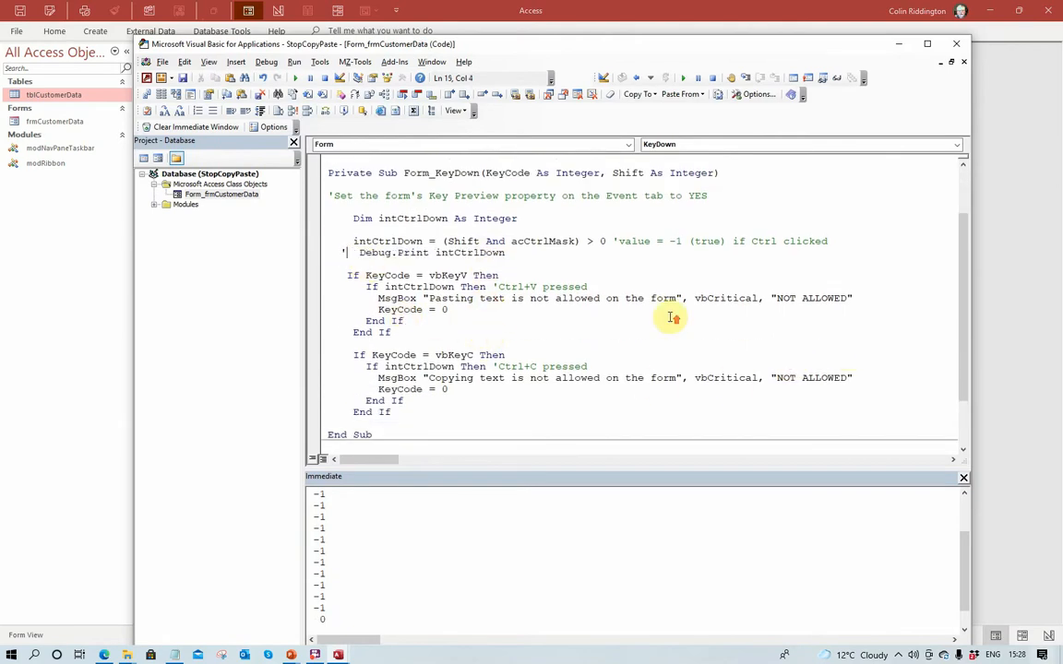
{"action": "scroll", "scroll_direction": "down", "scroll_amount": 3}
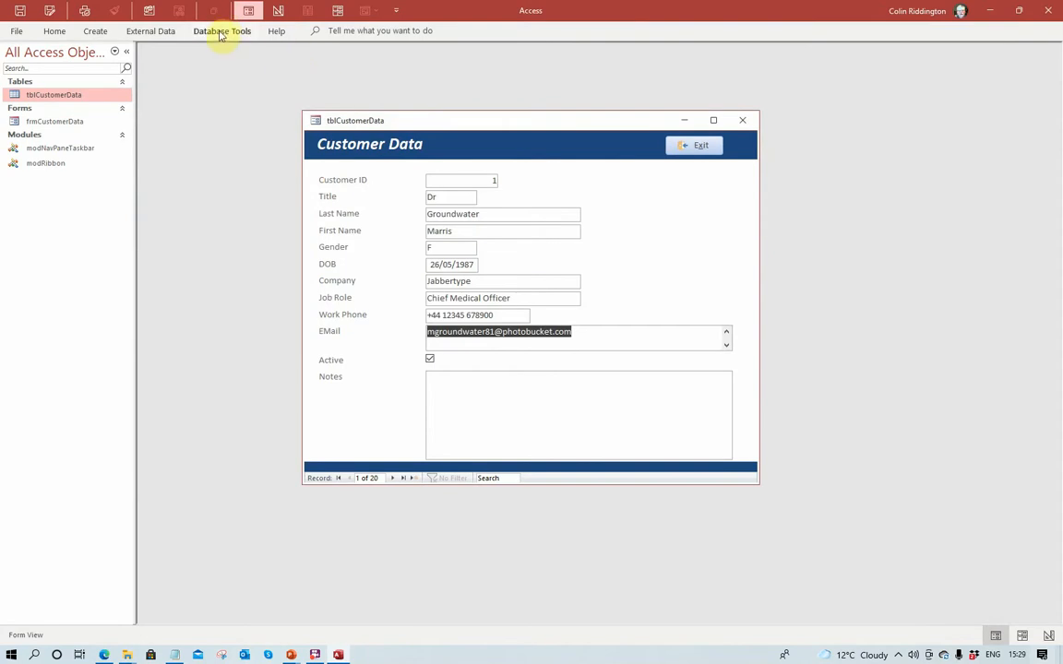
Run Compact and Repair Database, saving the changes to frmCustomerData.
{"action": "left_click", "coordinate": [225, 30]}
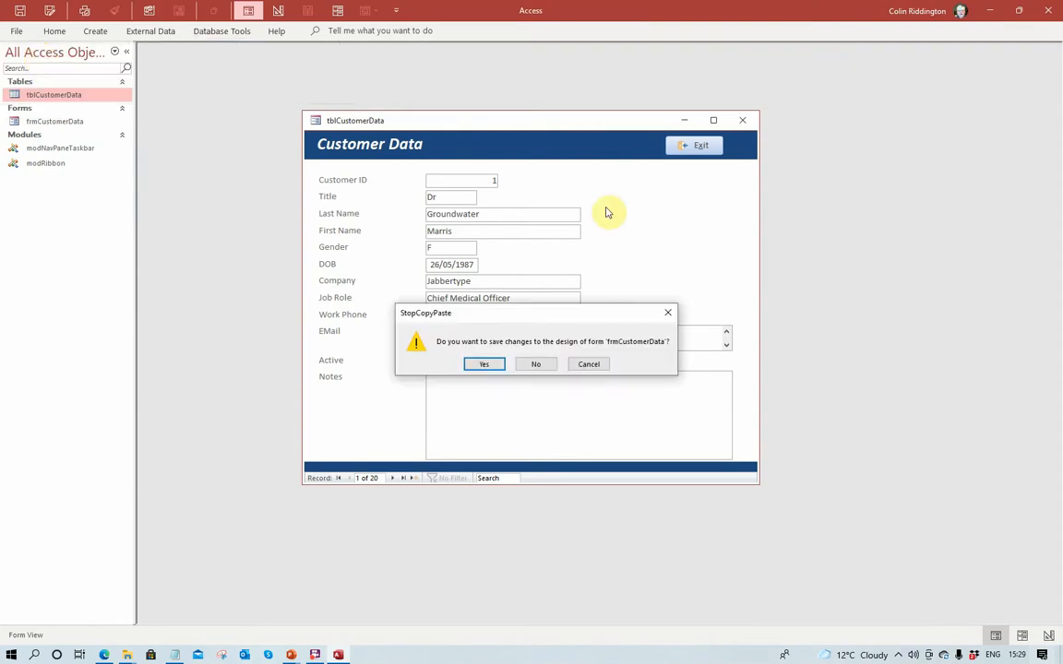
{"action": "left_click", "coordinate": [483, 363]}
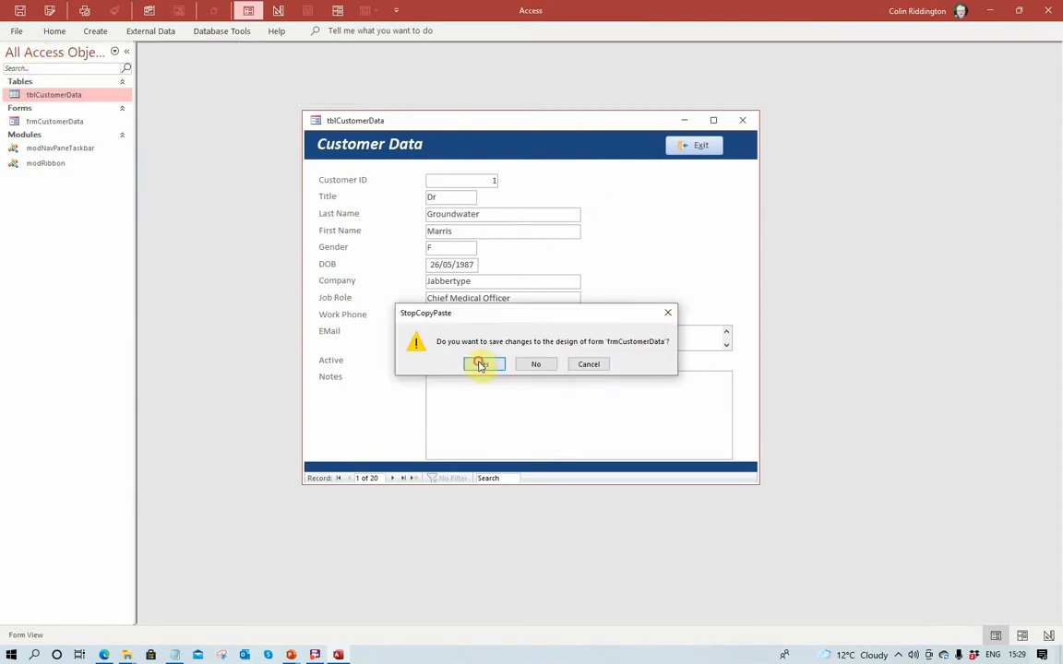
{"action": "left_click", "coordinate": [483, 366]}
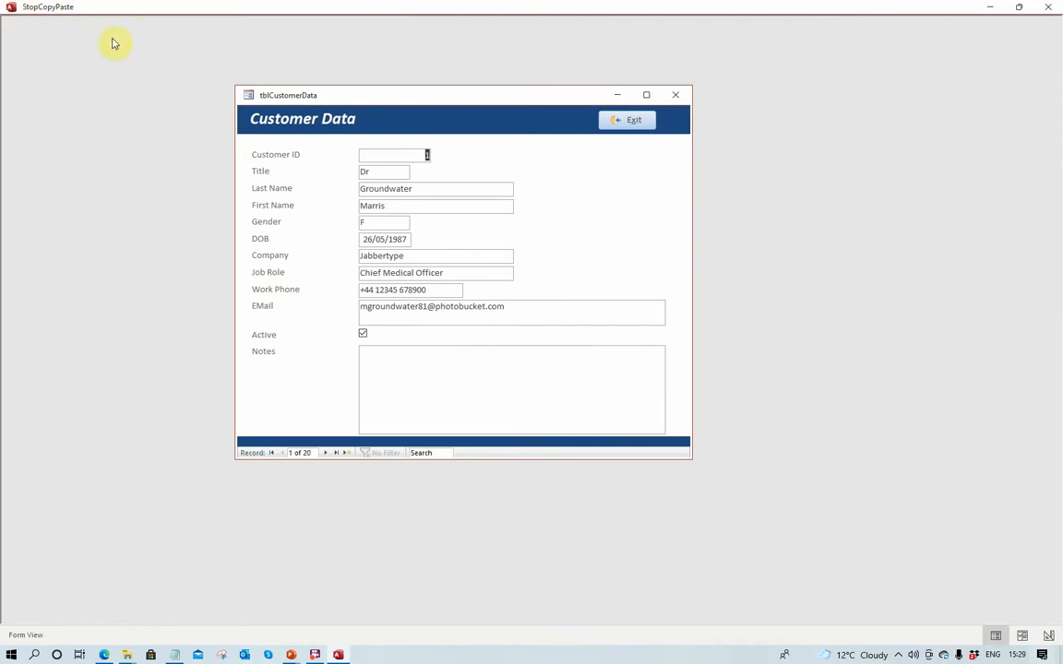
{"action": "mouse_move", "coordinate": [554, 193]}
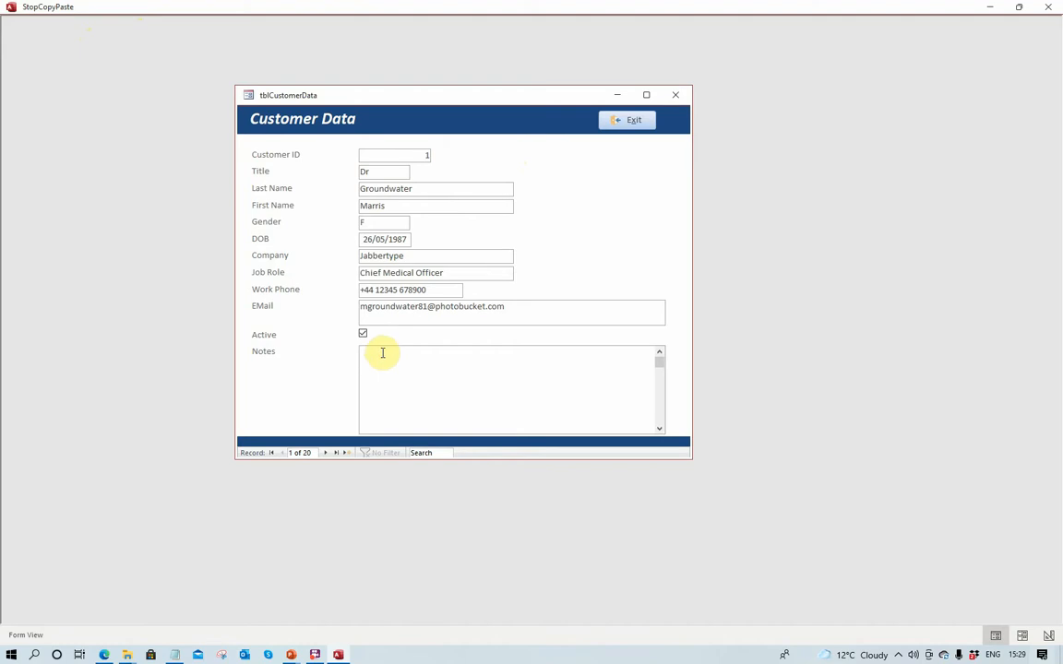
{"action": "mouse_move", "coordinate": [439, 67]}
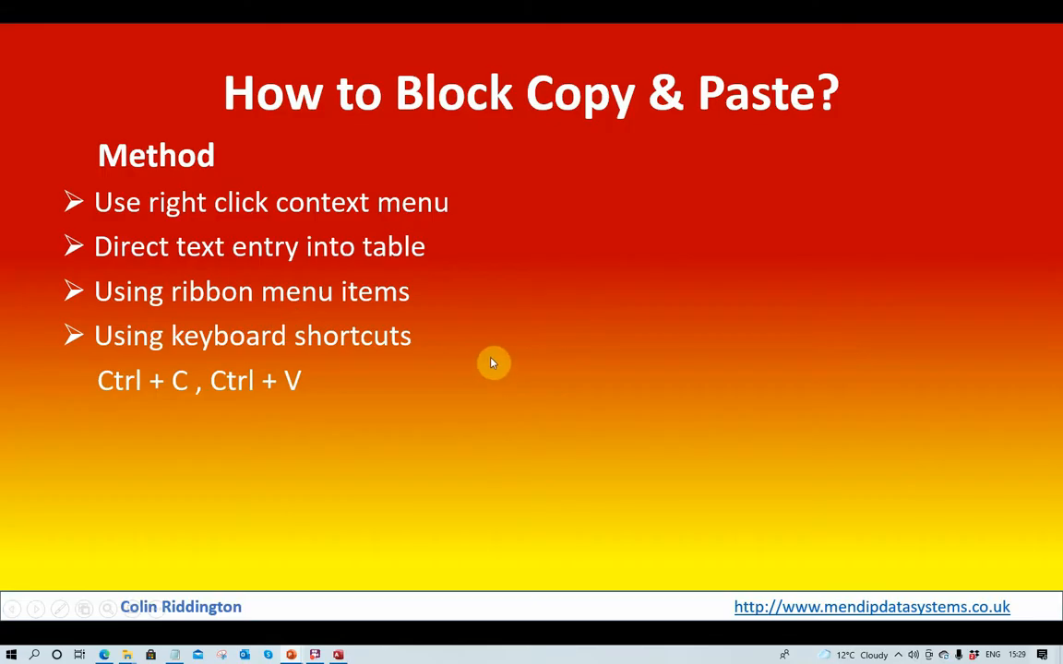
{"action": "mouse_move", "coordinate": [642, 360]}
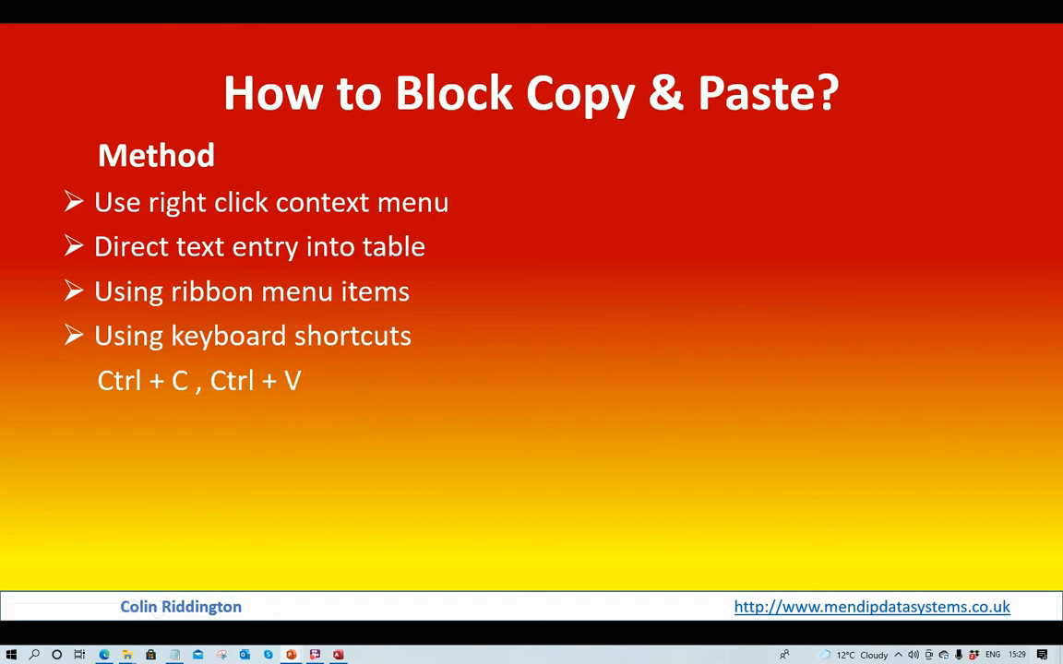
Advance the slide to show the first solution: set form shortcut menu to No.
{"action": "left_click", "coordinate": [519, 172]}
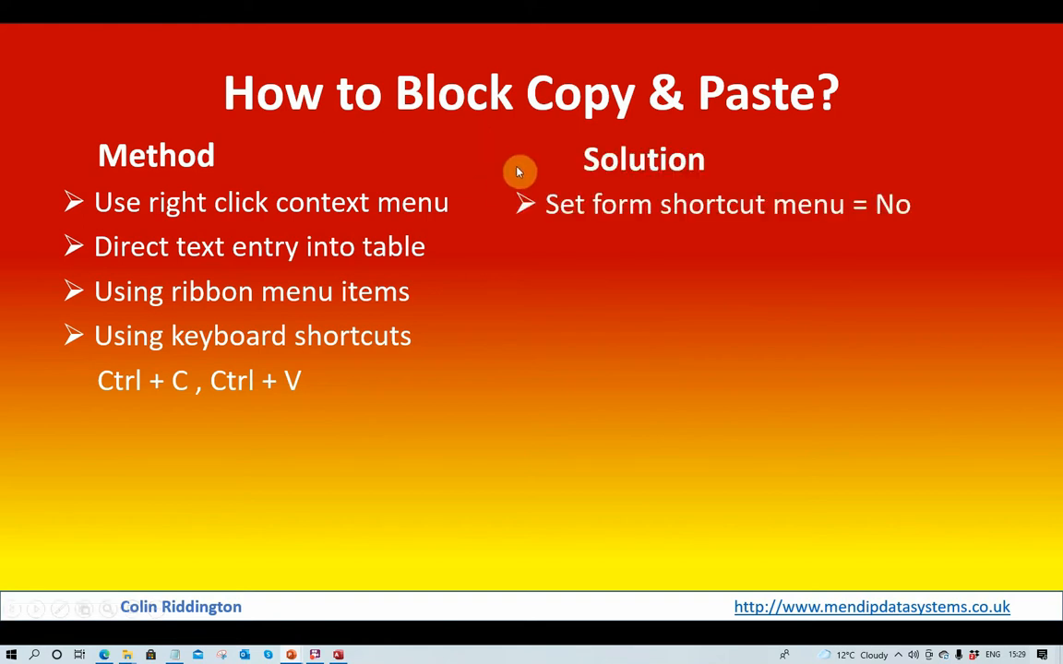